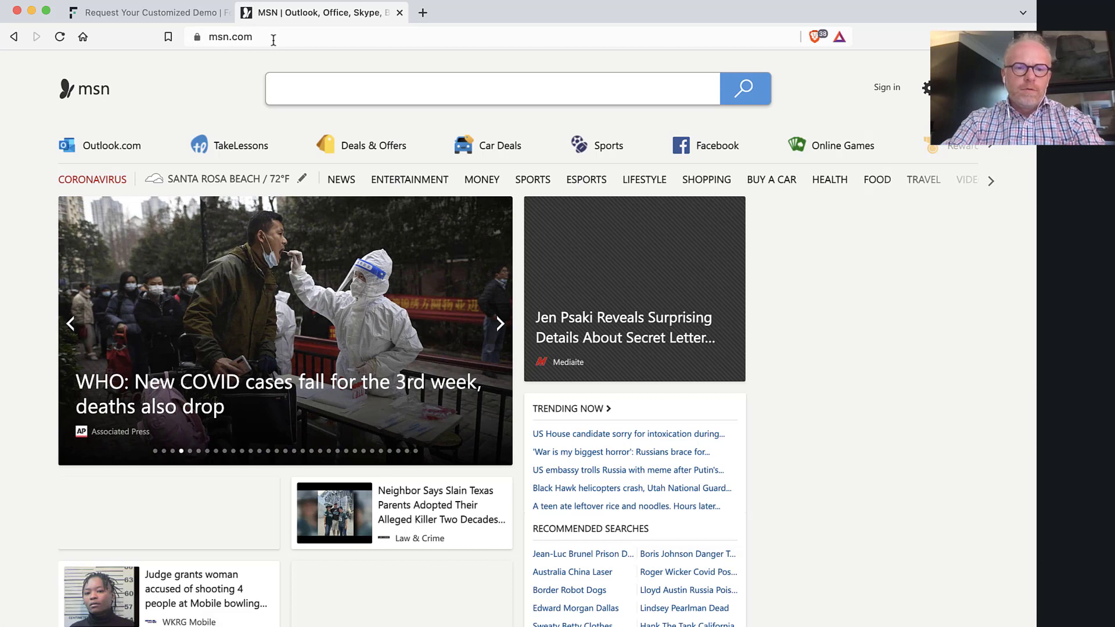
# Visit yahoo.com, then pokerstars.net, which returns the corporate Acceptable Use Policy blocked page.
pyautogui.write('yahoo.com')
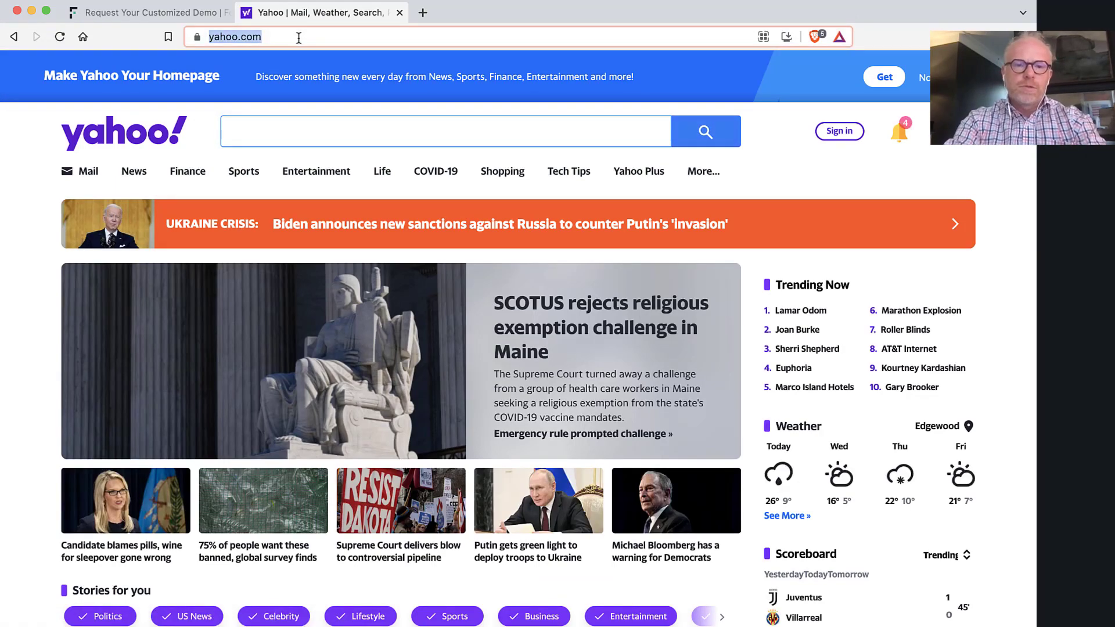
pyautogui.write('pokerstars.net')
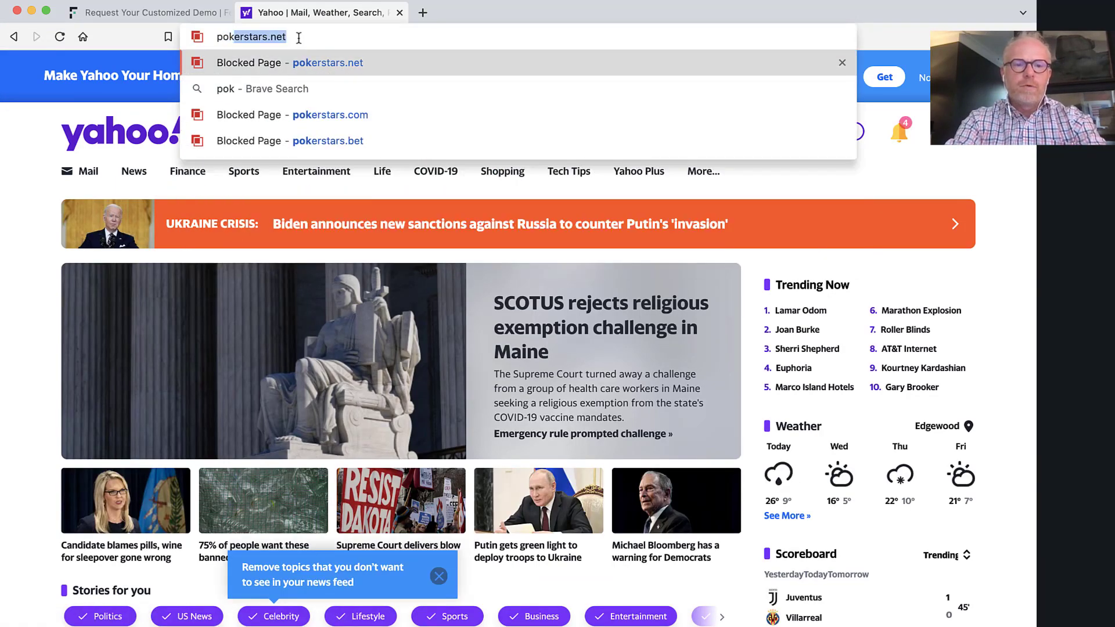
pyautogui.click(288, 62)
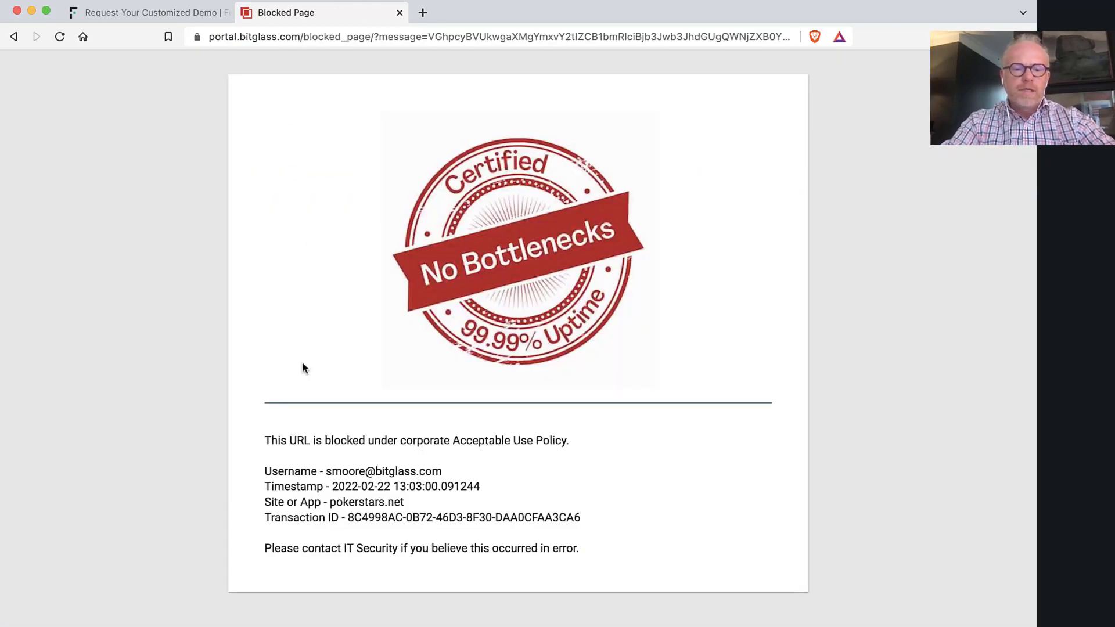
pyautogui.moveTo(485, 453)
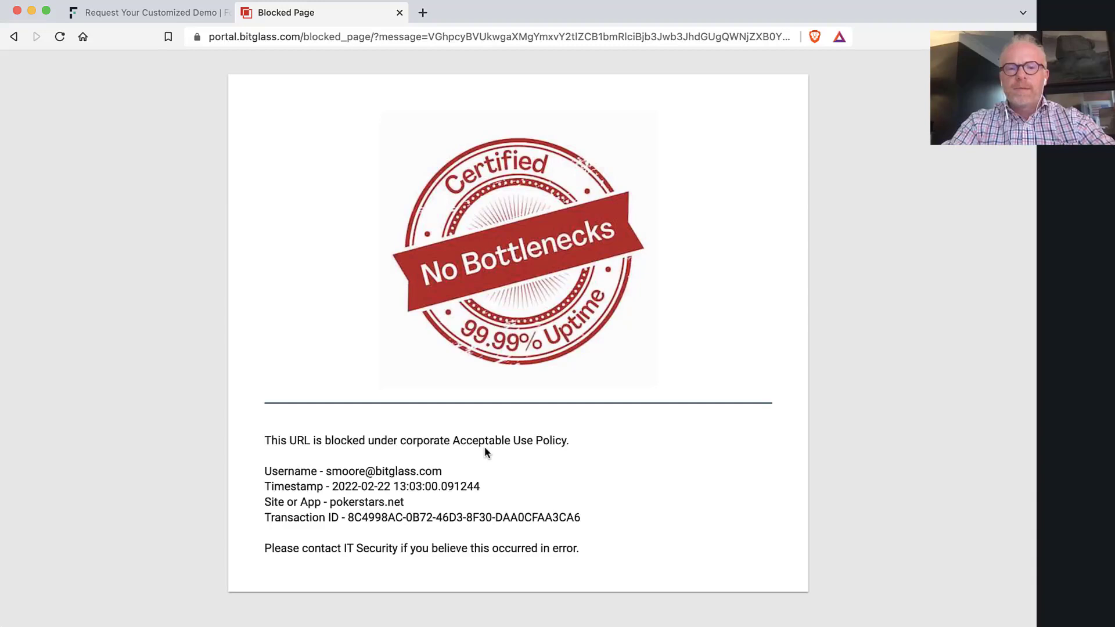
pyautogui.moveTo(280, 376)
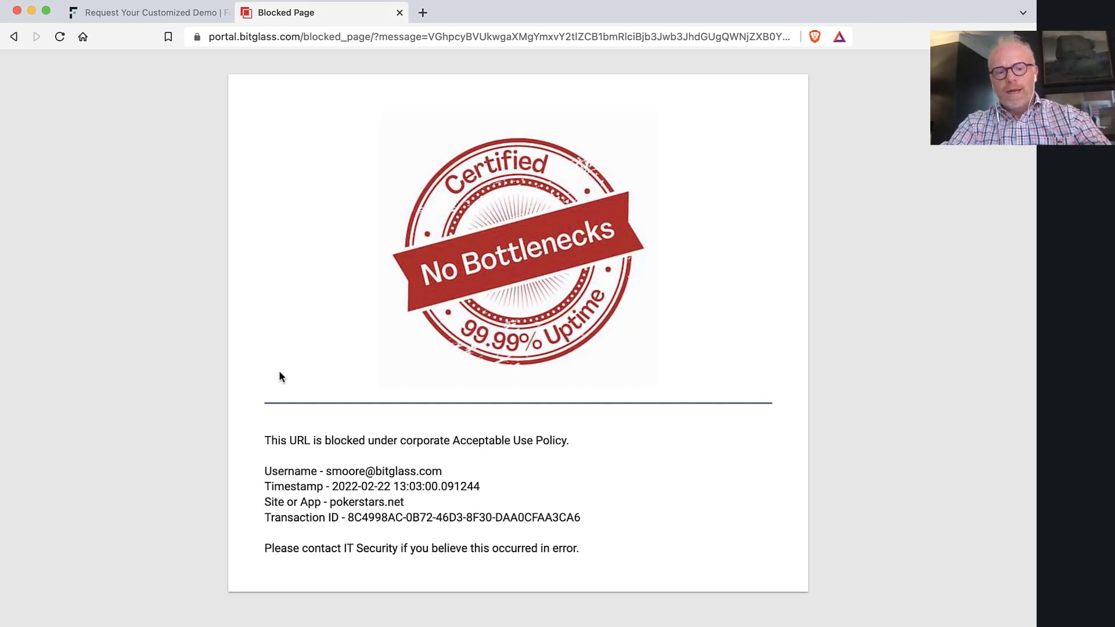
pyautogui.moveTo(466, 131)
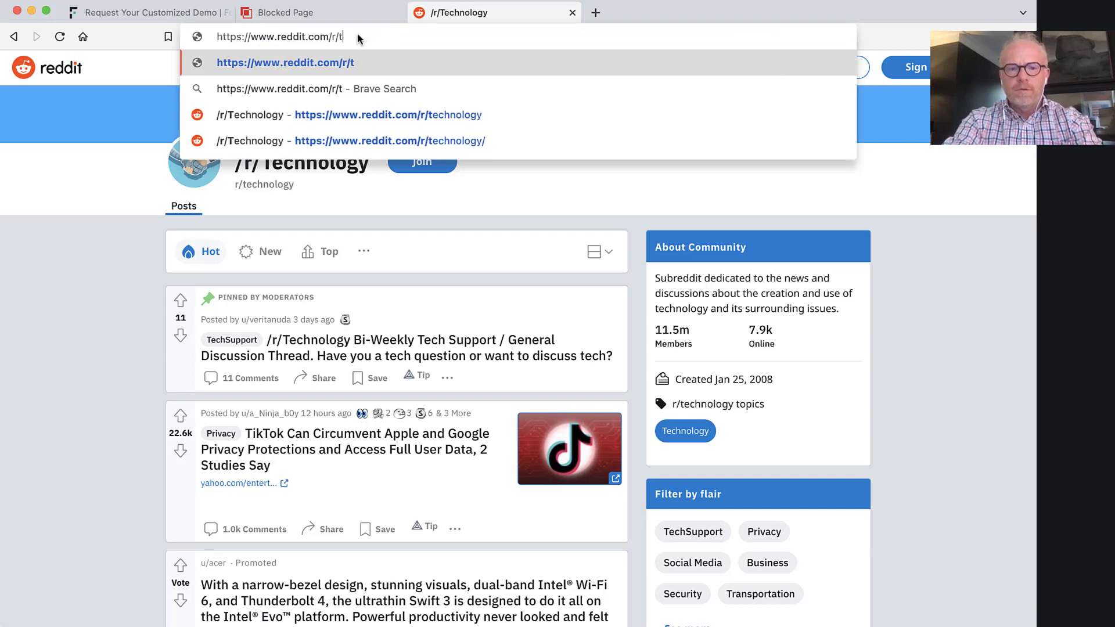
pyautogui.write('adul')
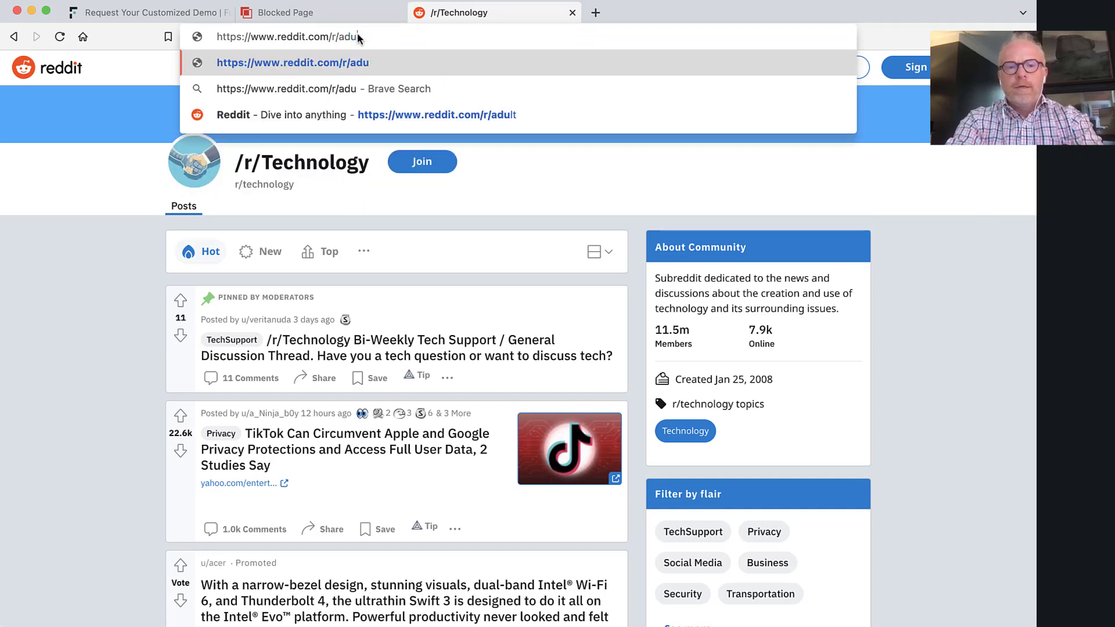
pyautogui.write('porn')
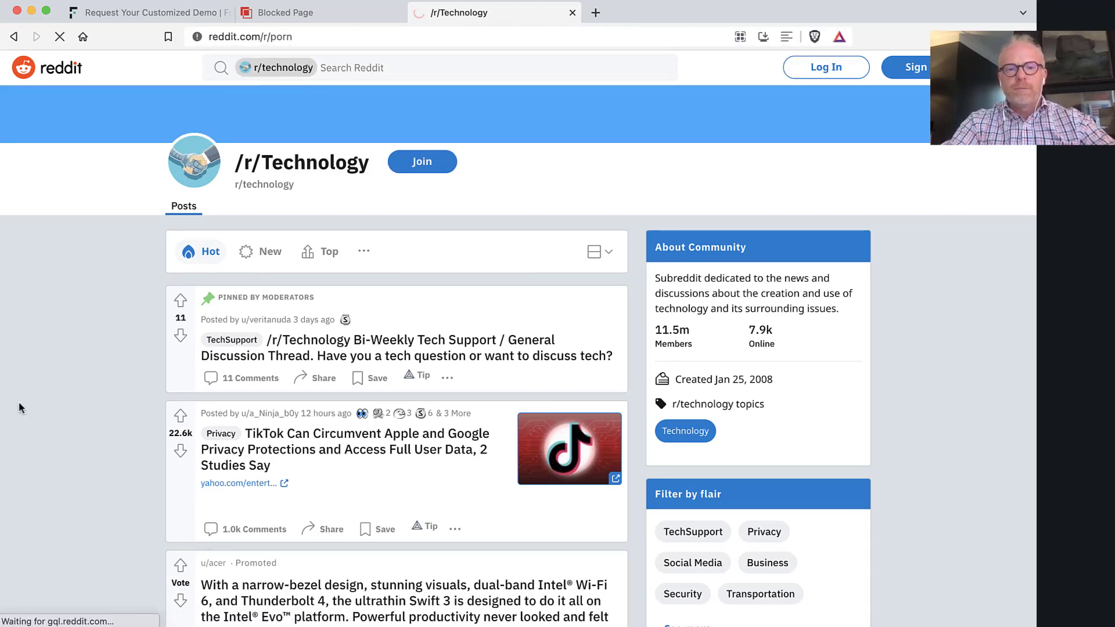
pyautogui.moveTo(57, 406)
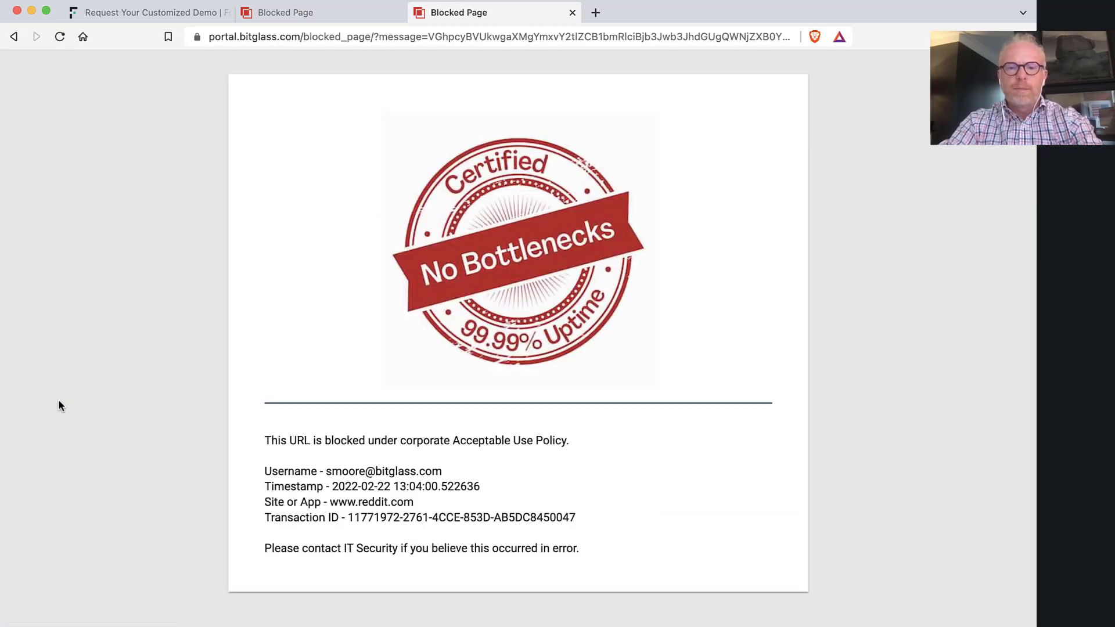
# Visit eicar.org and go to its anti-malware testfile download page.
pyautogui.click(594, 13)
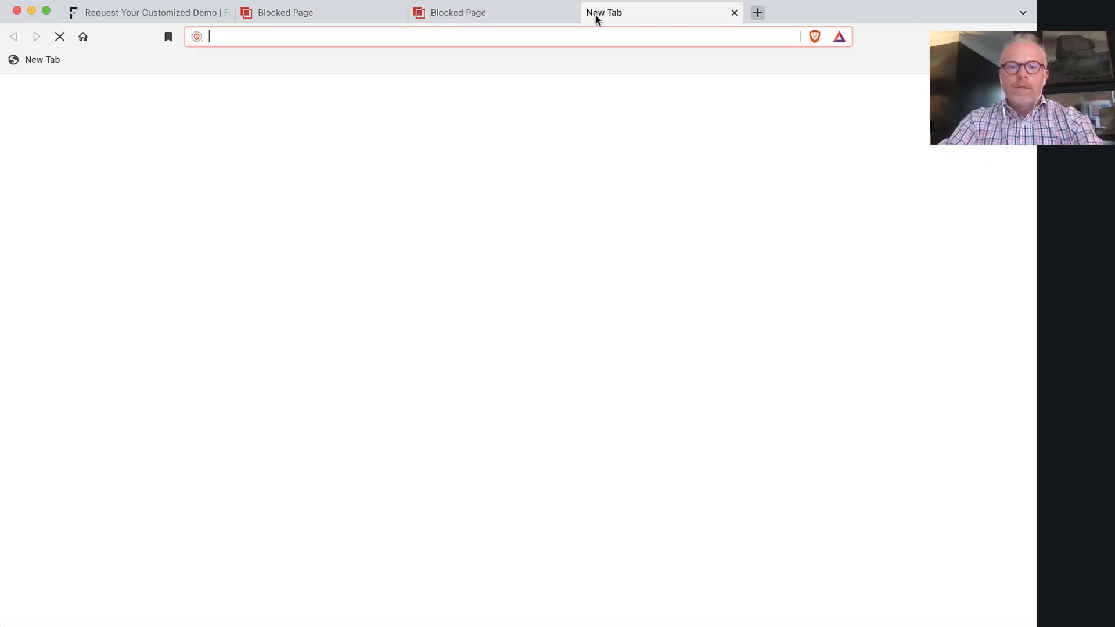
pyautogui.write('eicar.org')
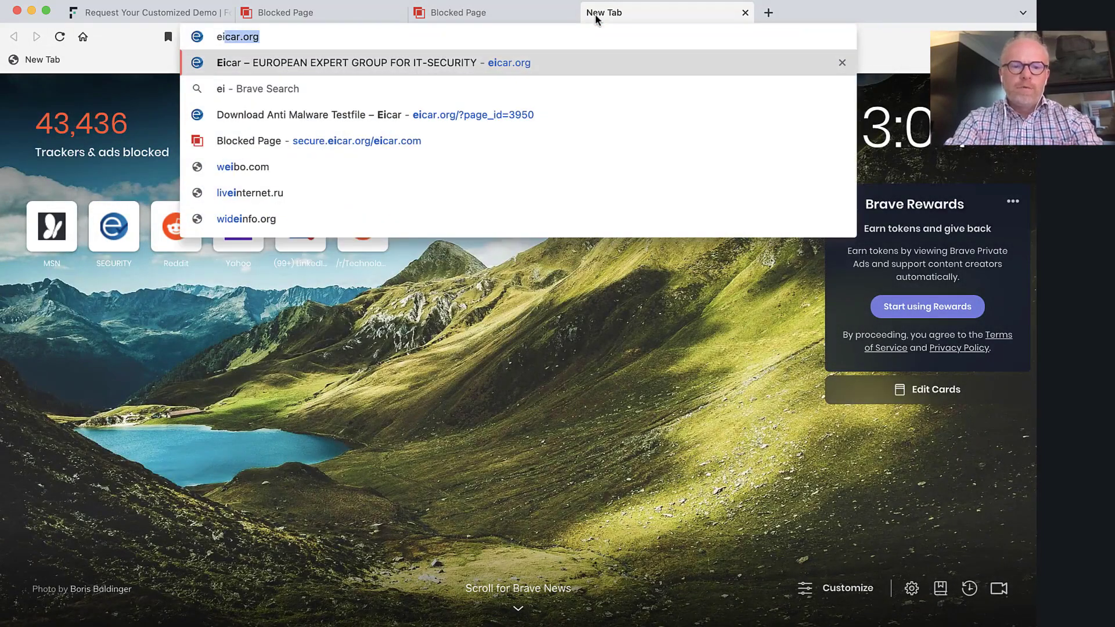
pyautogui.press('Return')
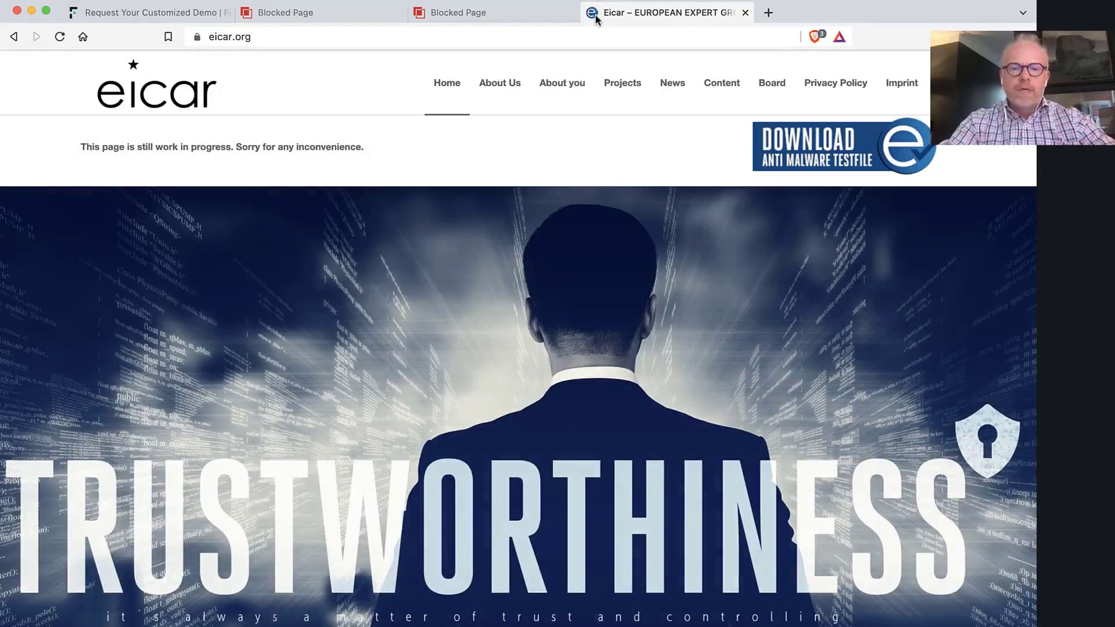
pyautogui.moveTo(819, 151)
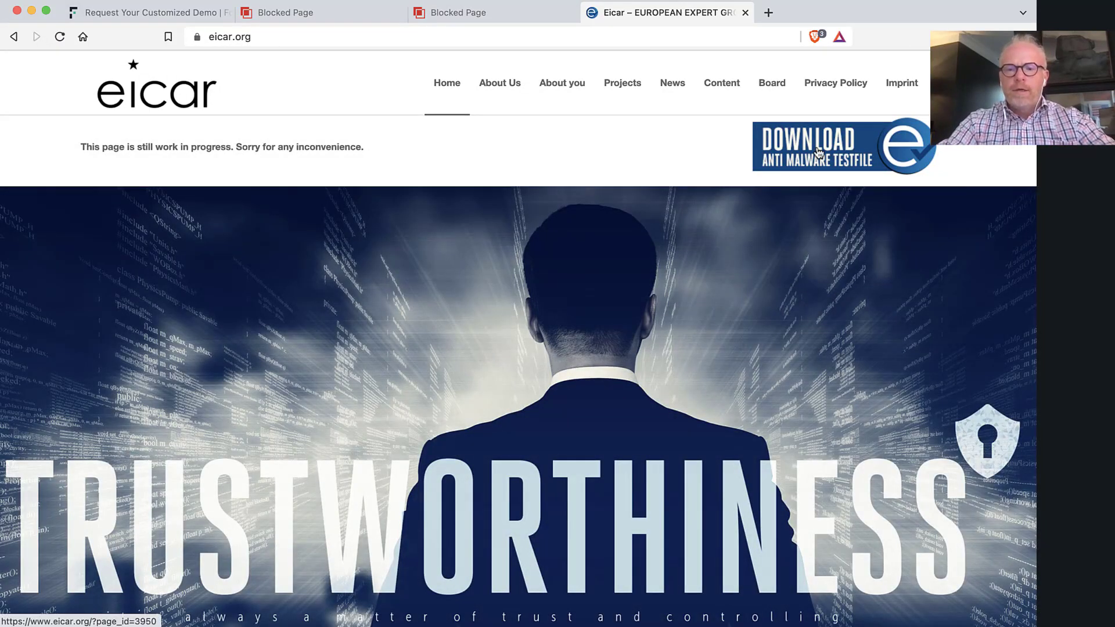
pyautogui.click(843, 146)
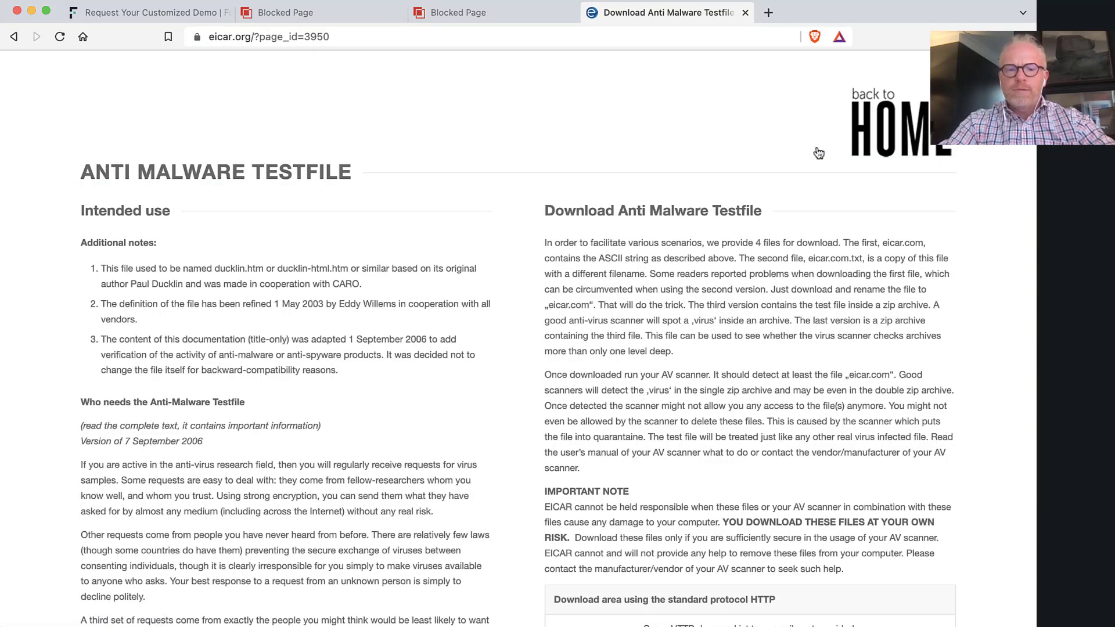
pyautogui.moveTo(817, 150)
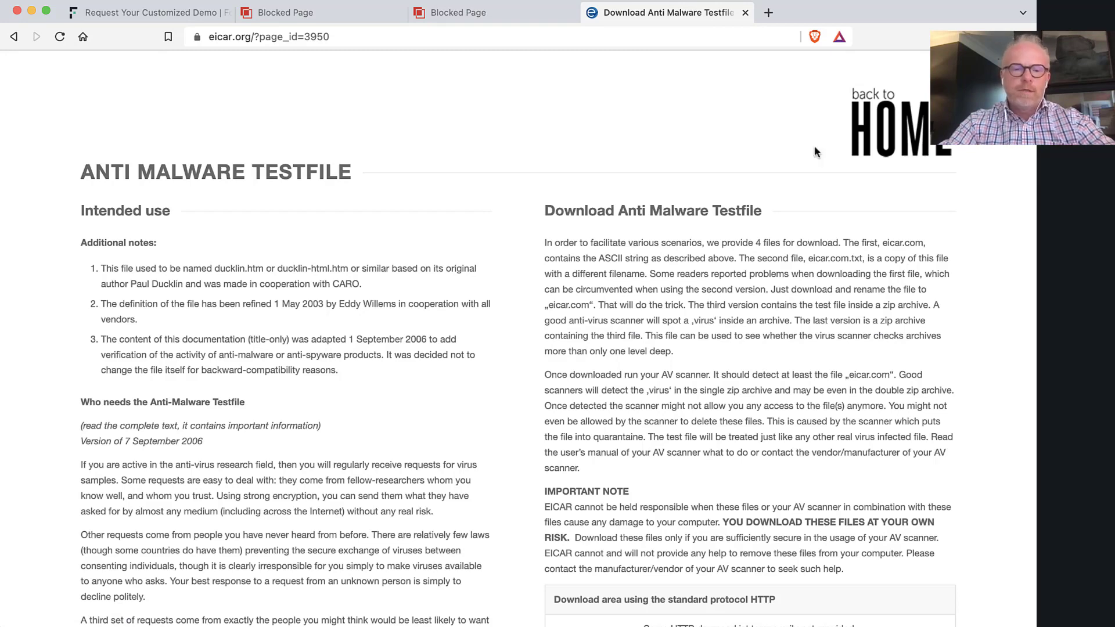
pyautogui.moveTo(522, 429)
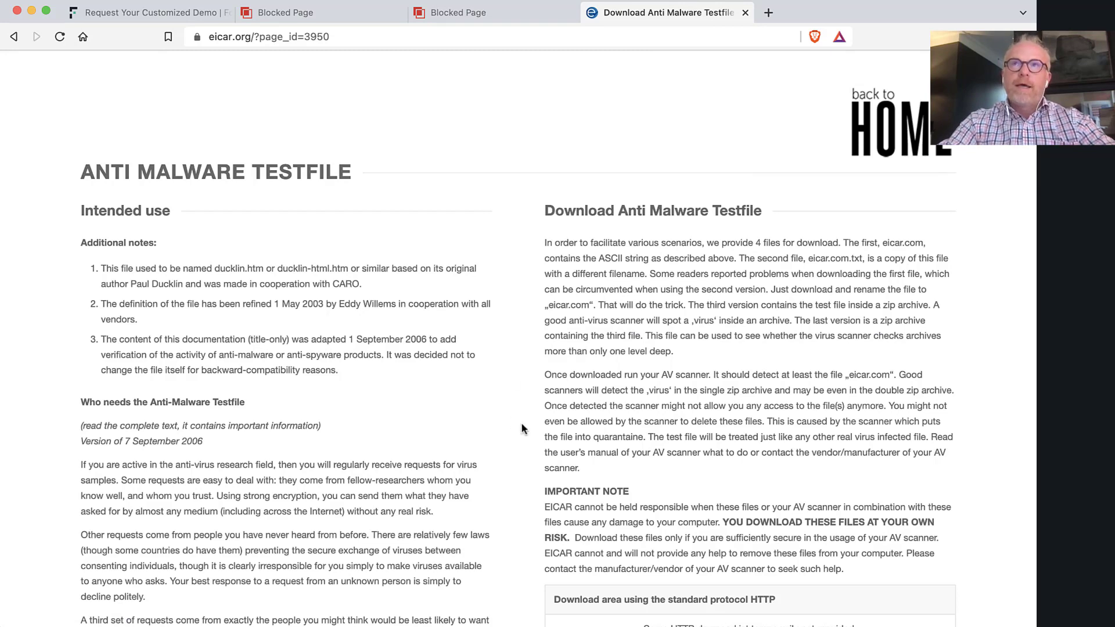
# Download the eicar.com test file, which brings up the risky-URL block for secure.eicar.org.
pyautogui.scroll(-3)
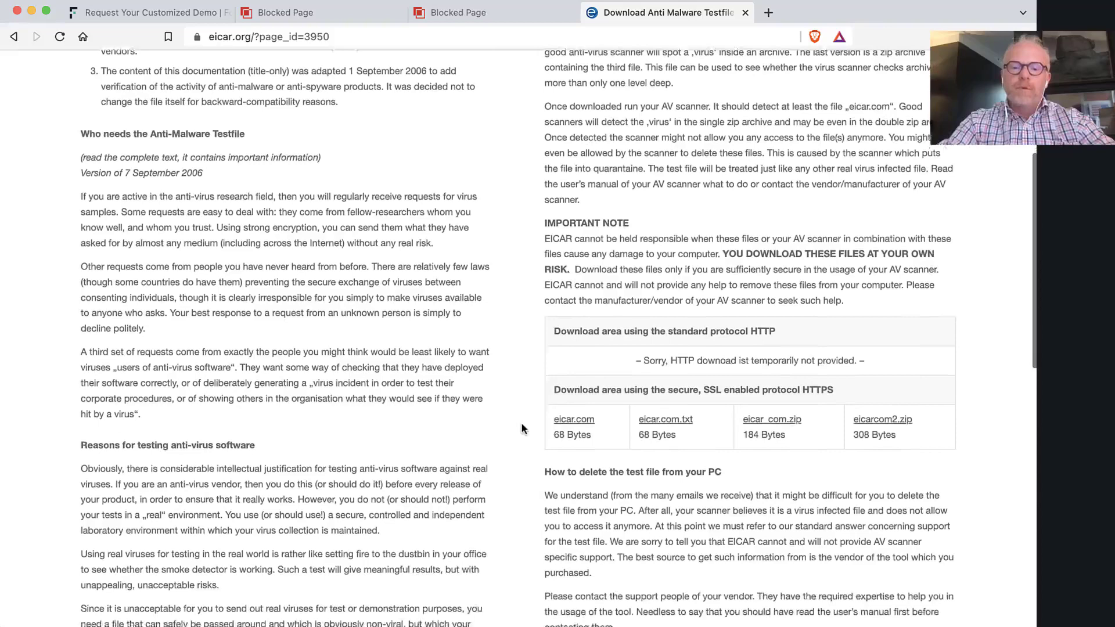
pyautogui.click(573, 419)
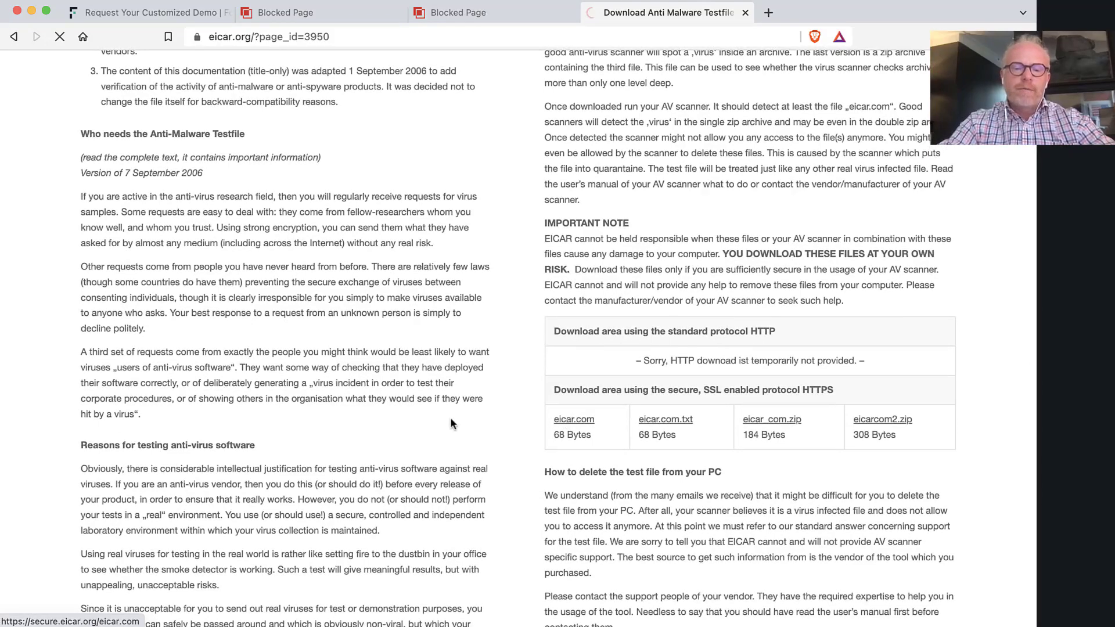
pyautogui.click(574, 419)
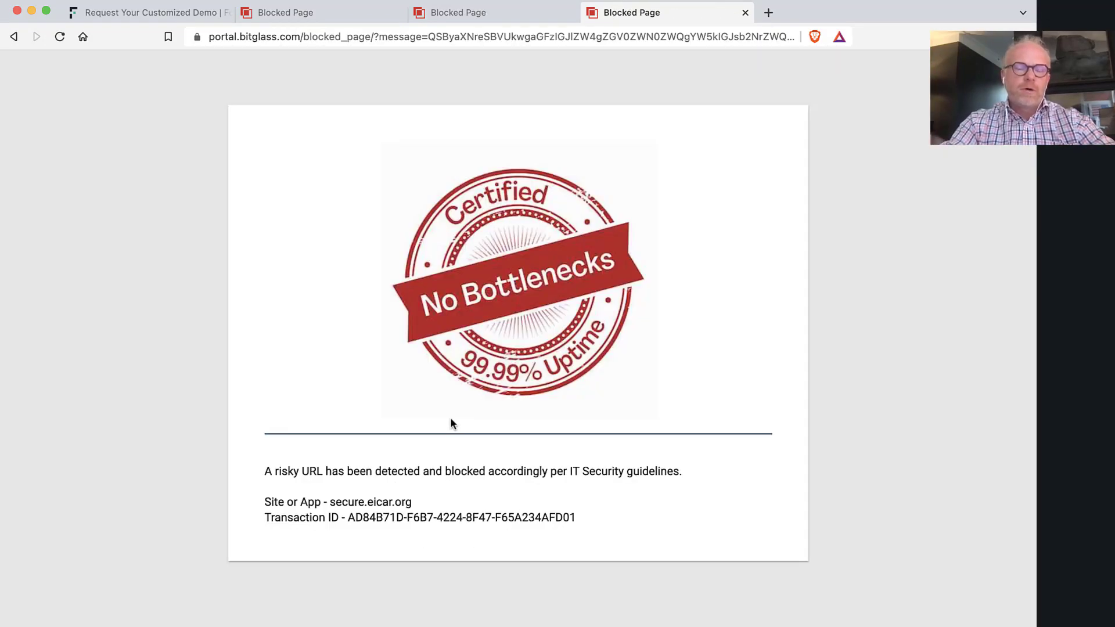
pyautogui.moveTo(430, 315)
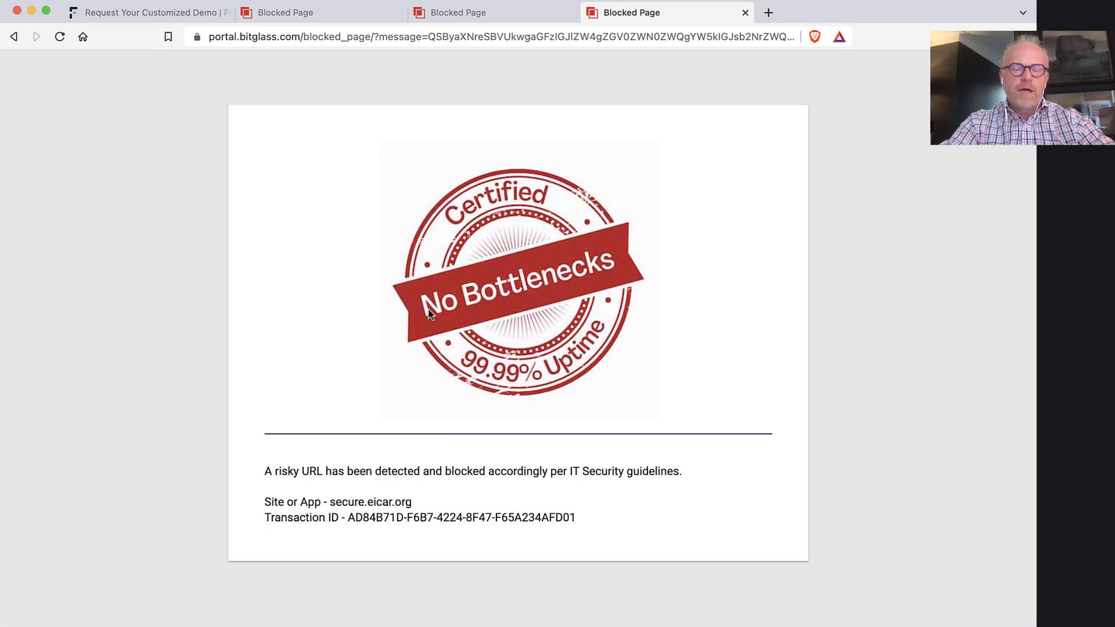
pyautogui.moveTo(348, 321)
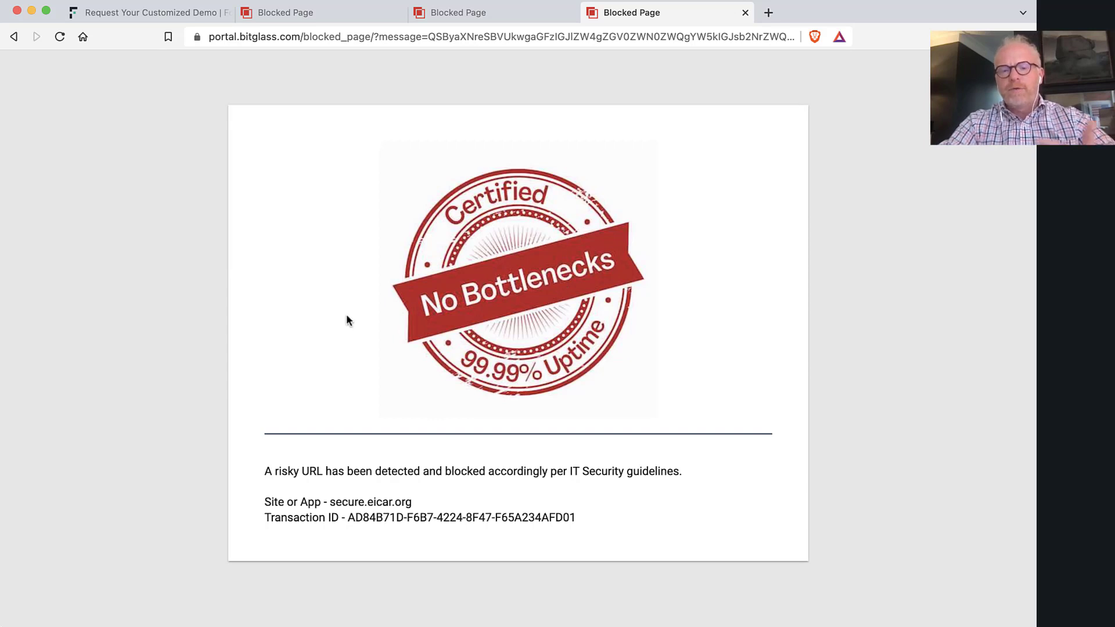
pyautogui.moveTo(736, 104)
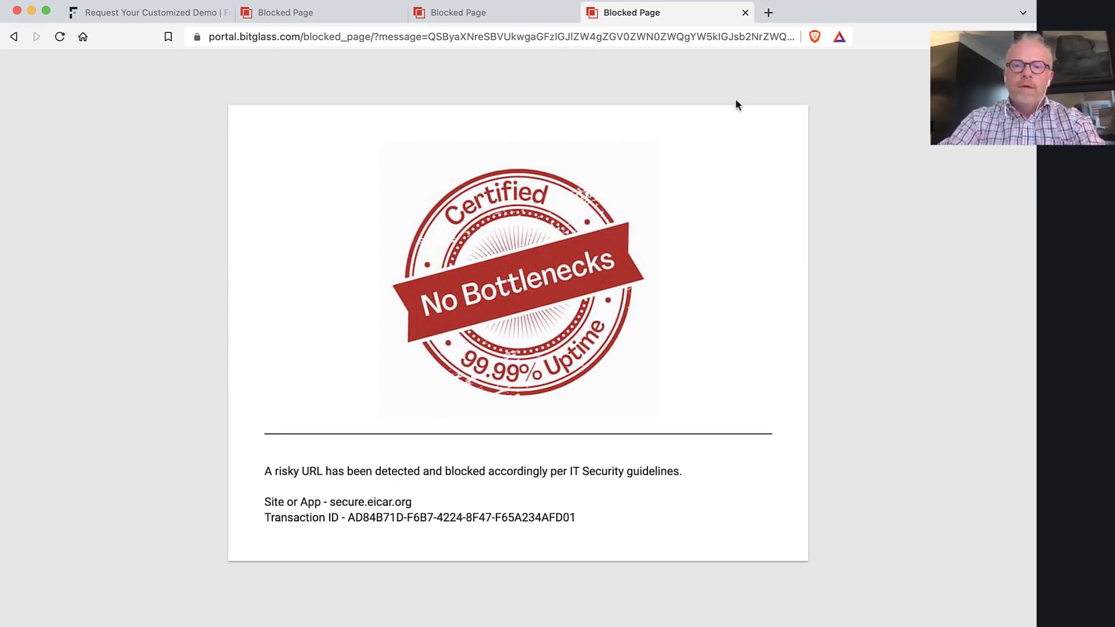
# Go to LinkedIn, enter a chat and start attaching a file to the message.
pyautogui.click(767, 11)
pyautogui.write('linkedin.com')
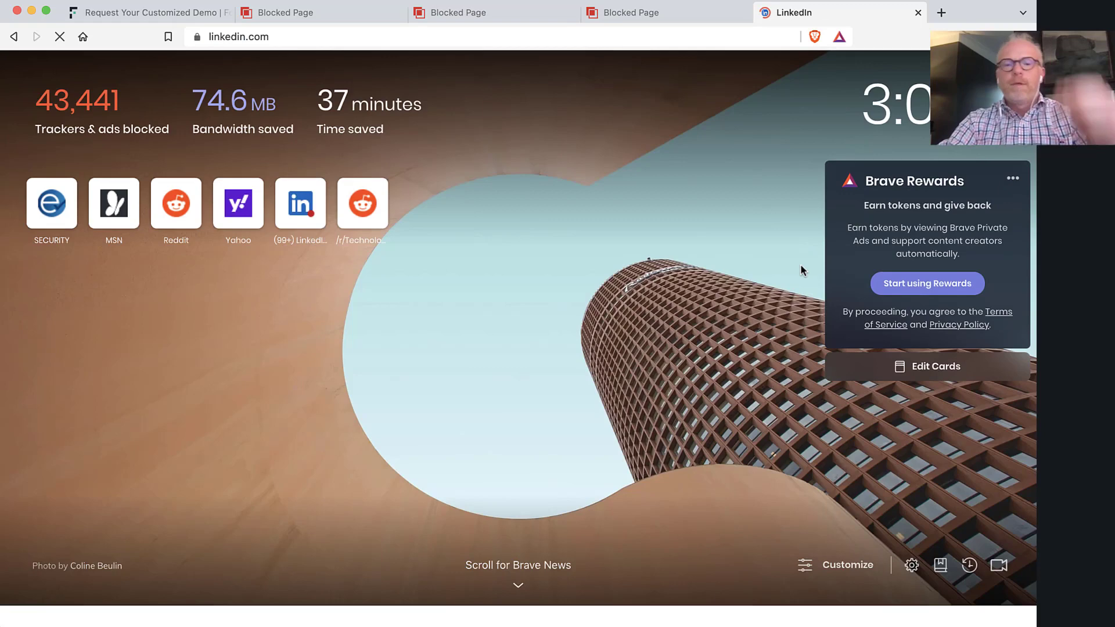
pyautogui.click(299, 204)
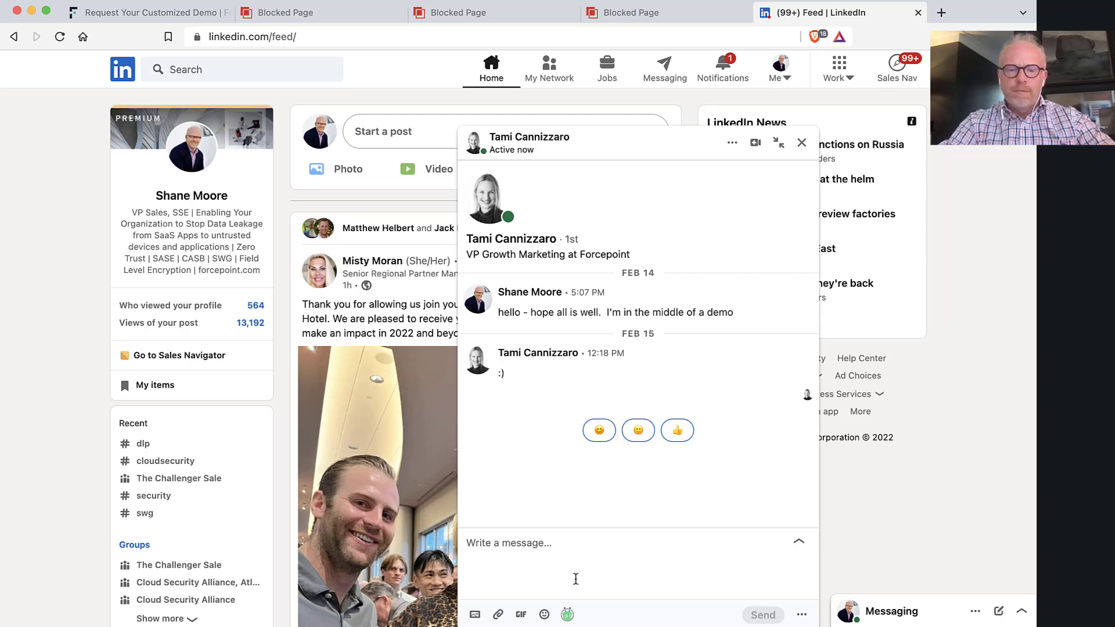
pyautogui.moveTo(504, 616)
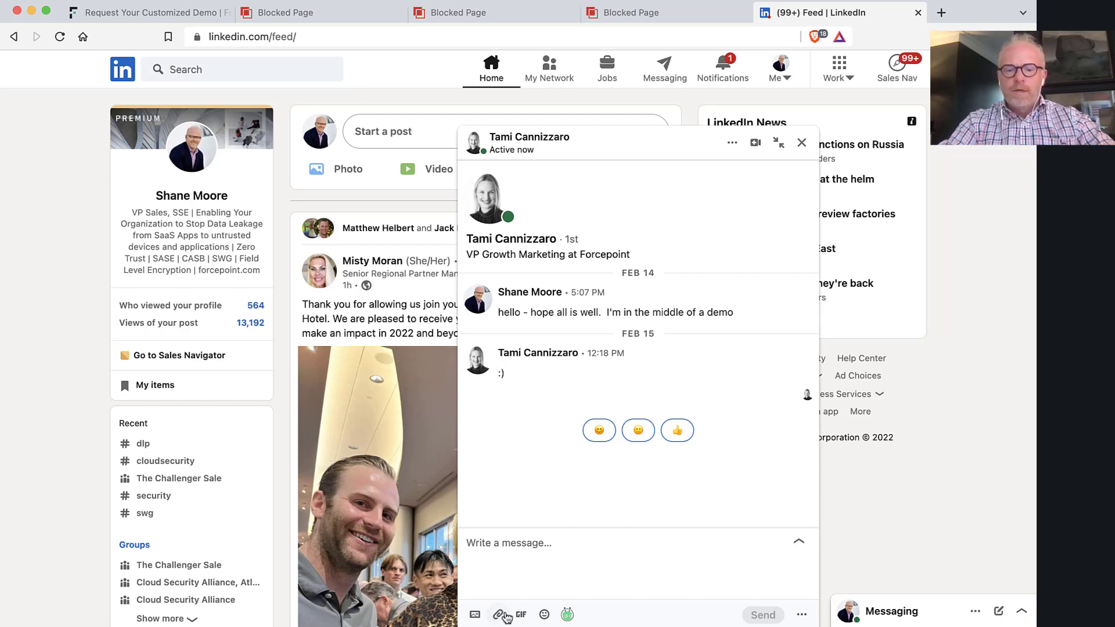
pyautogui.moveTo(575, 597)
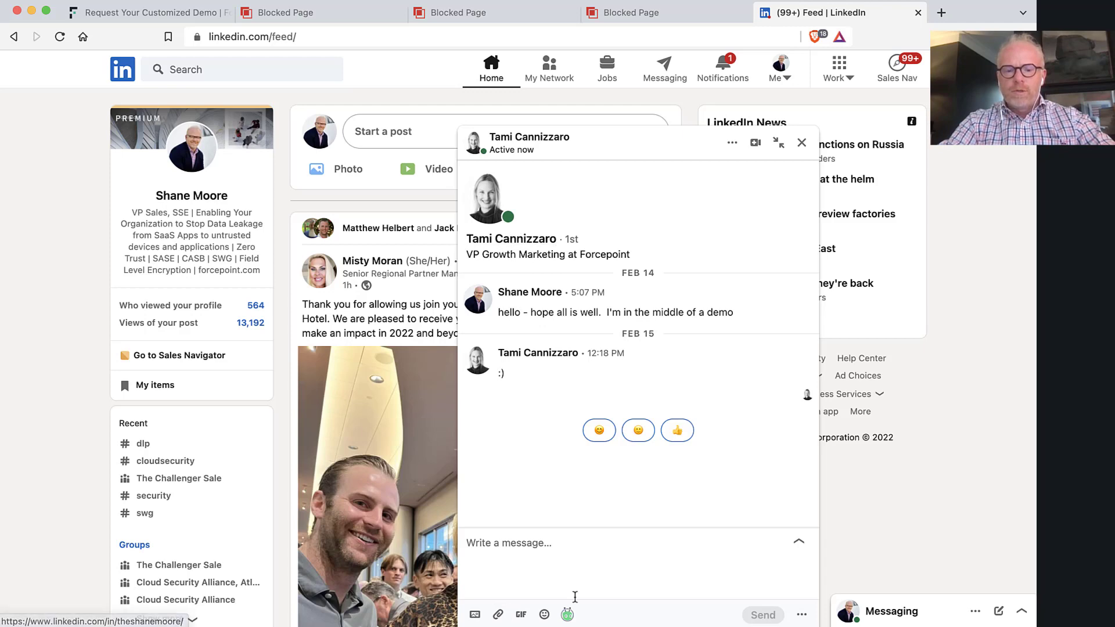
pyautogui.click(498, 614)
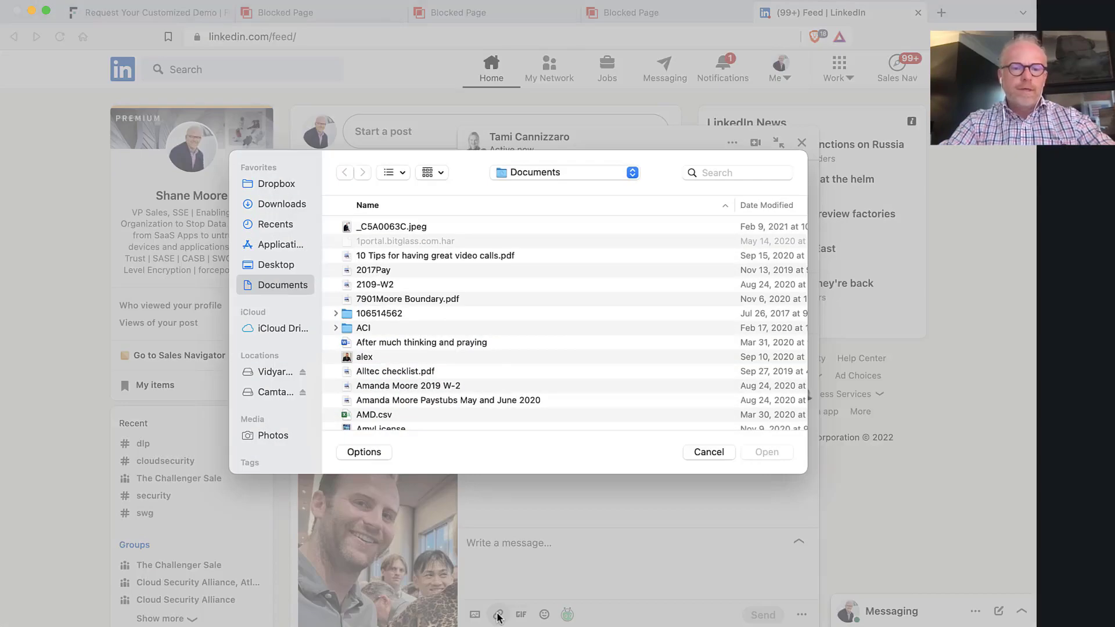
# Attach Confidential.docx from Documents, ending with the upload-failed try-again error.
pyautogui.scroll(-3)
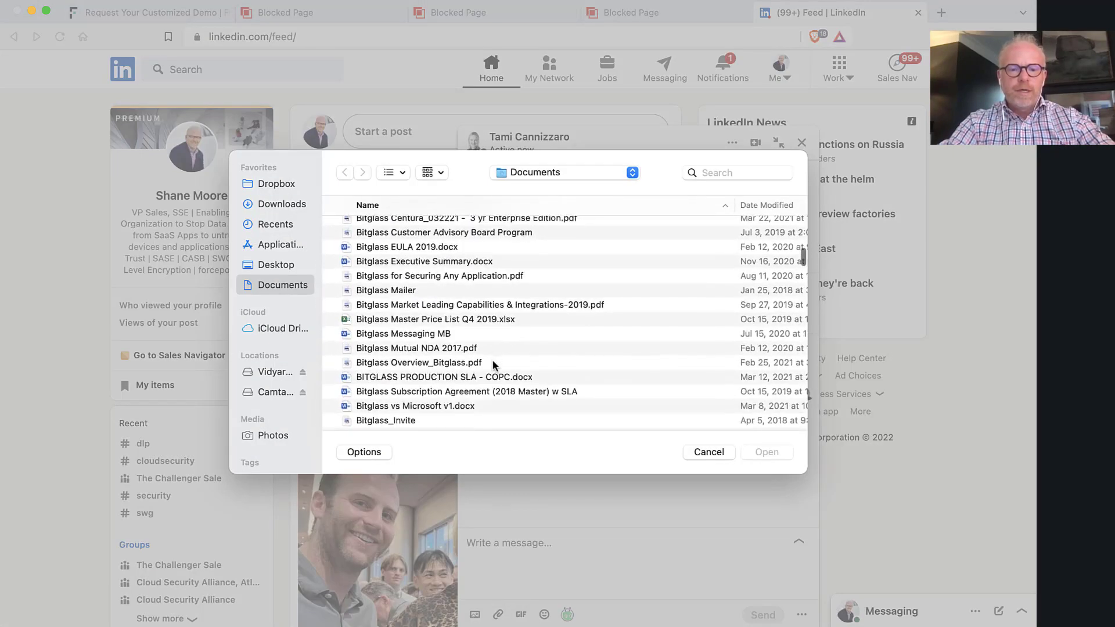
pyautogui.scroll(3)
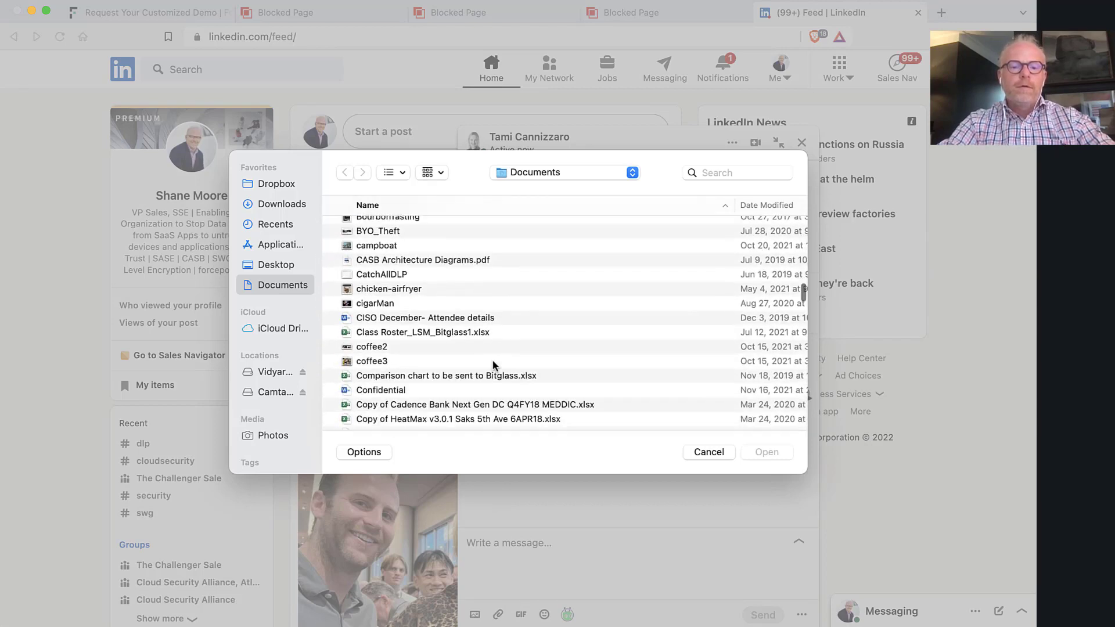
pyautogui.click(380, 306)
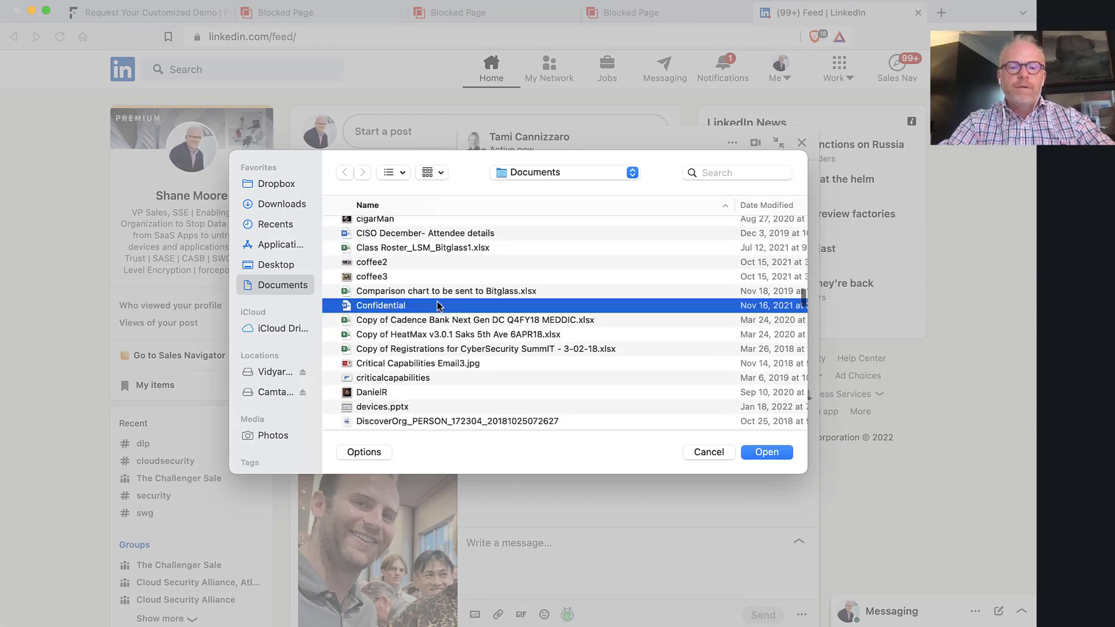
pyautogui.click(765, 451)
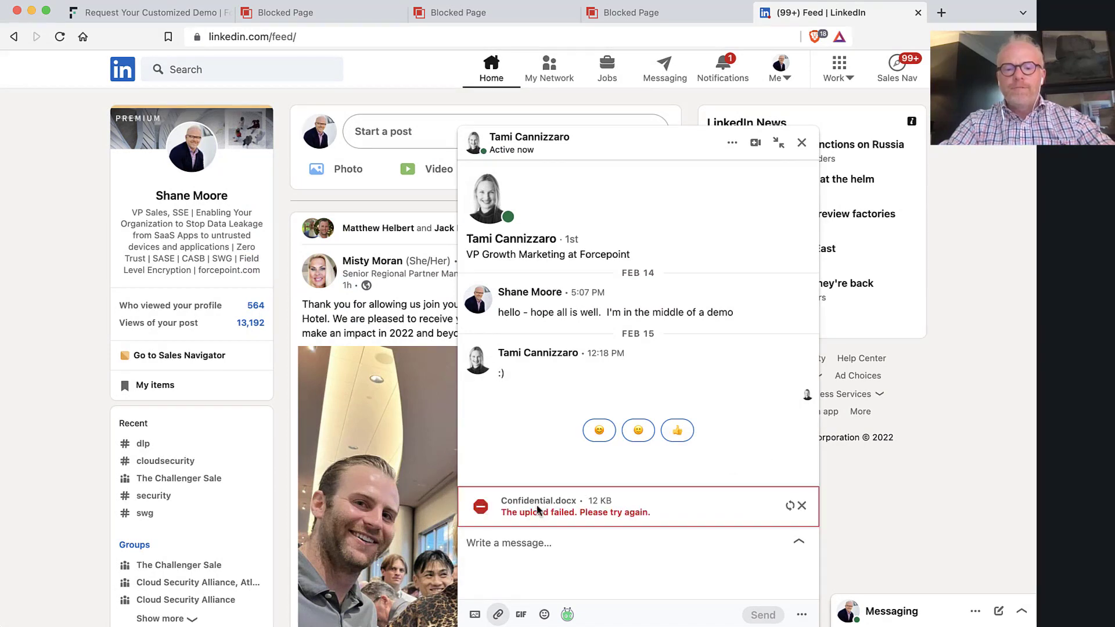
pyautogui.moveTo(599, 525)
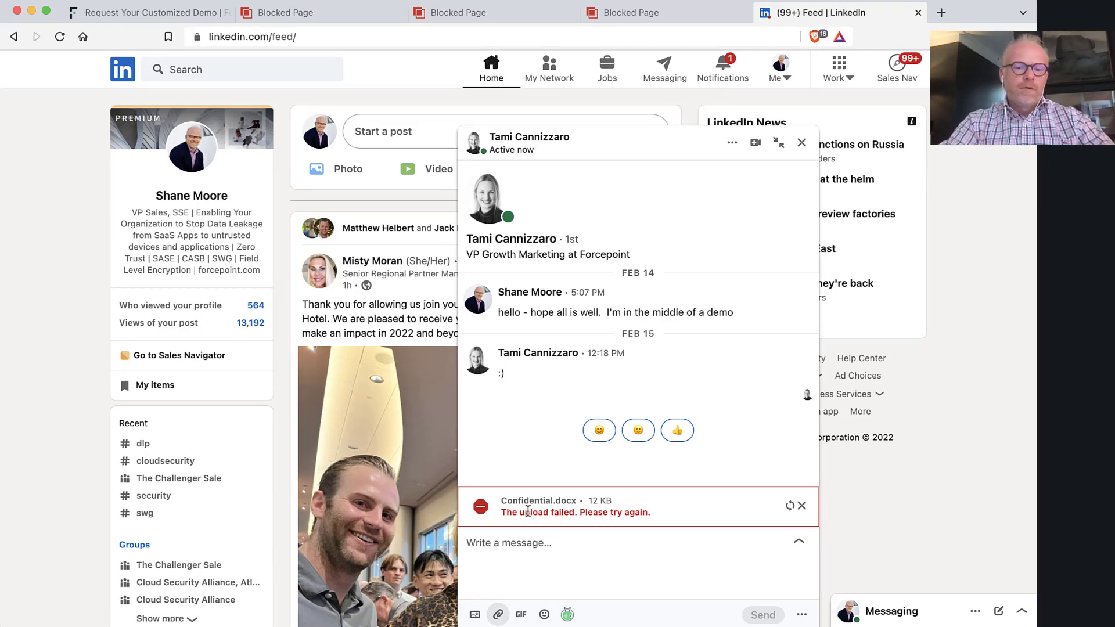
# Switch to the Forcepoint Request Your Customized Demo form with its empty fields.
pyautogui.click(142, 12)
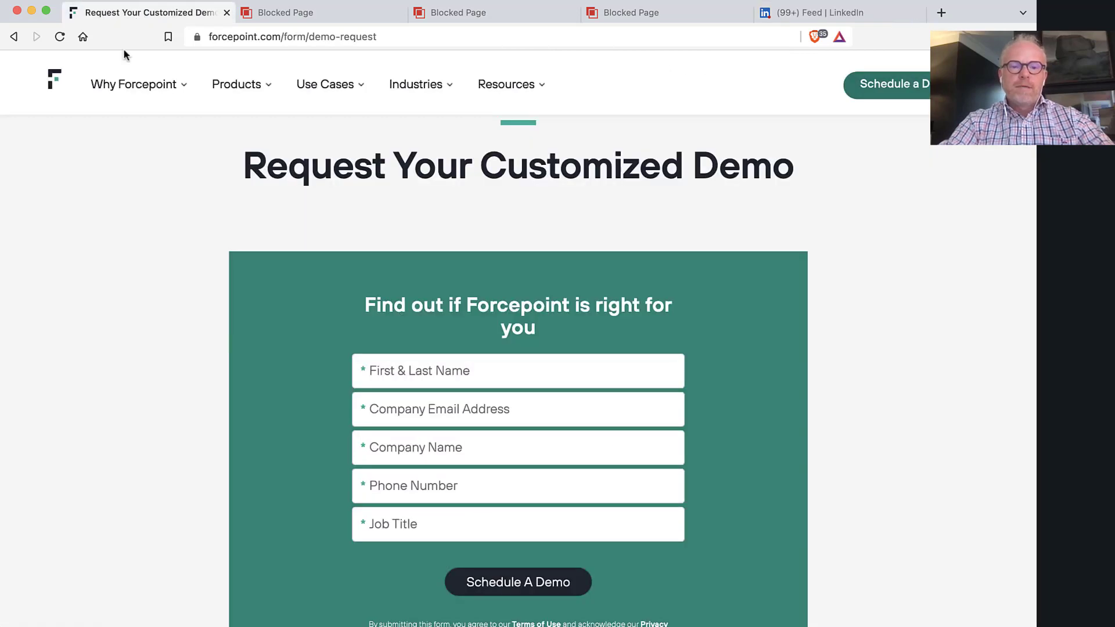
pyautogui.moveTo(45, 460)
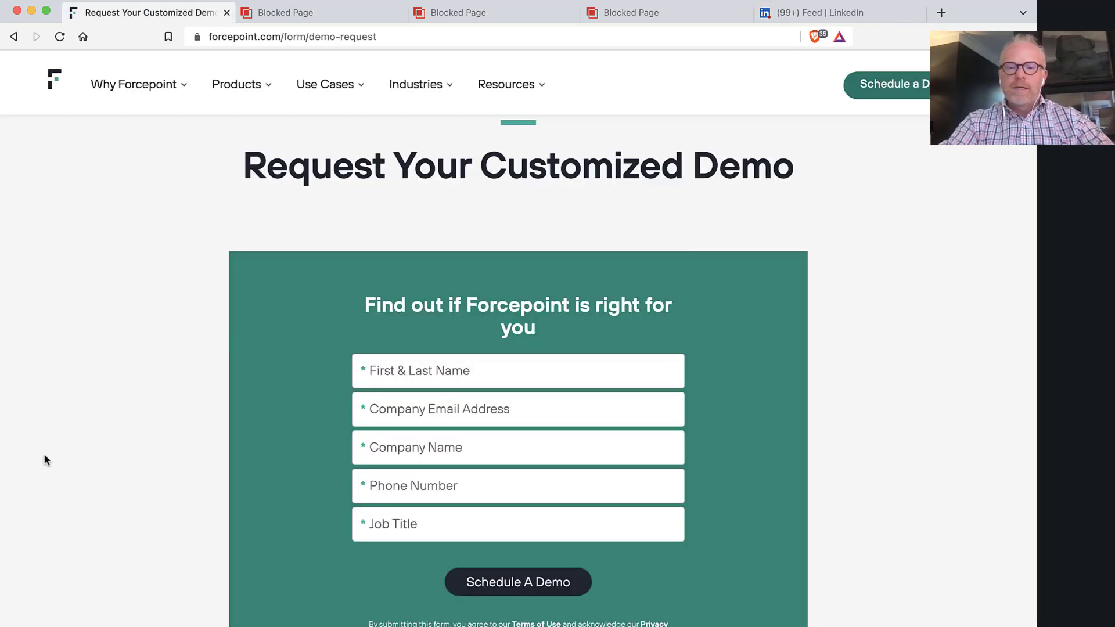